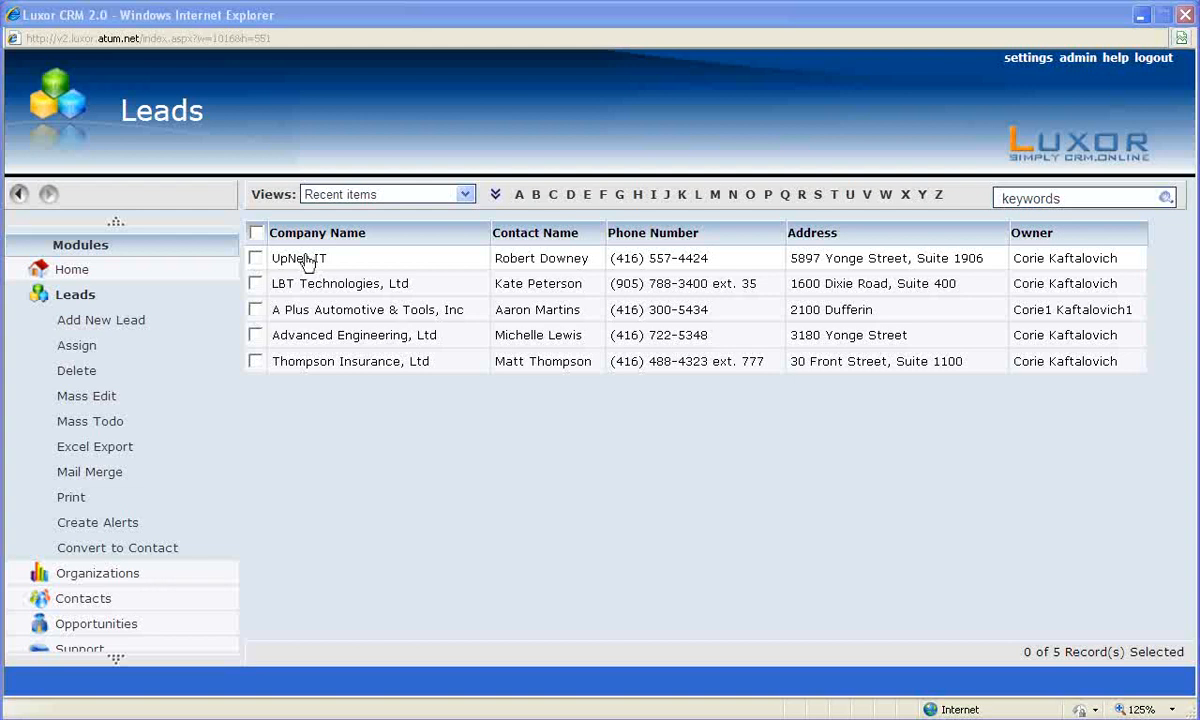
Step: Open the UpNet IT lead from the Leads list to view Robert Downey's details
{"action": "left_click", "coordinate": [299, 258]}
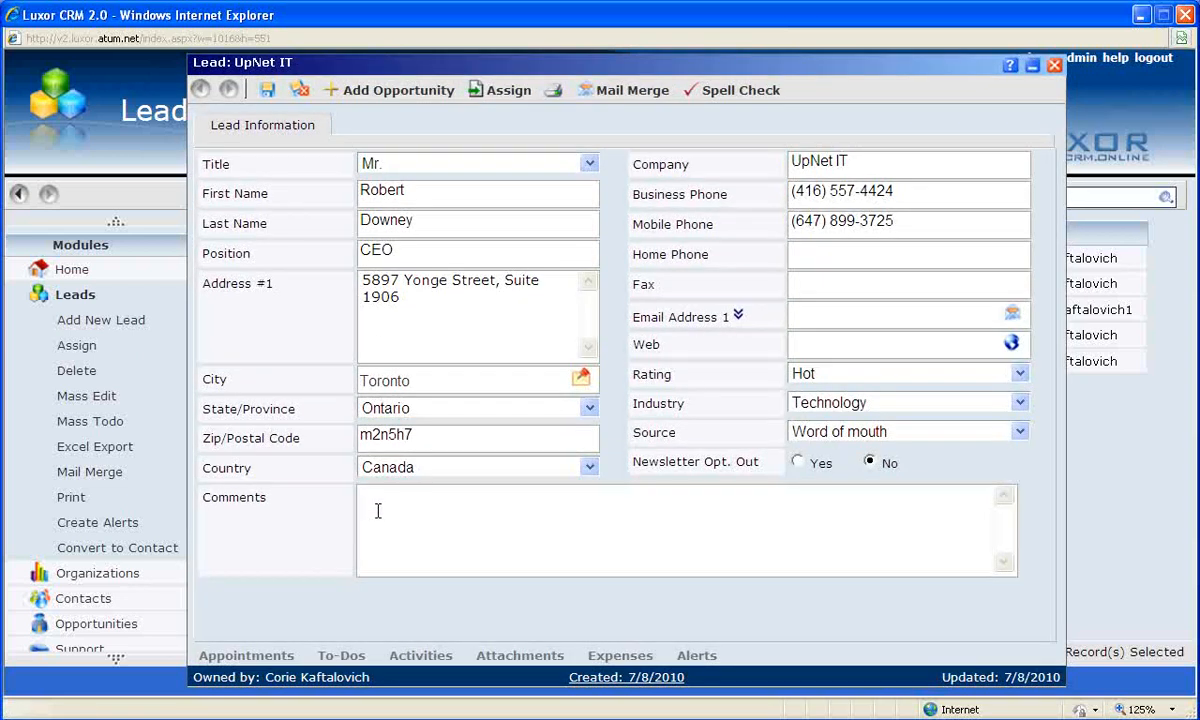
Step: Add three comment bullets: costly, complex CRM; no marketing but email interest; no pipeline visibility
{"action": "left_click", "coordinate": [380, 505]}
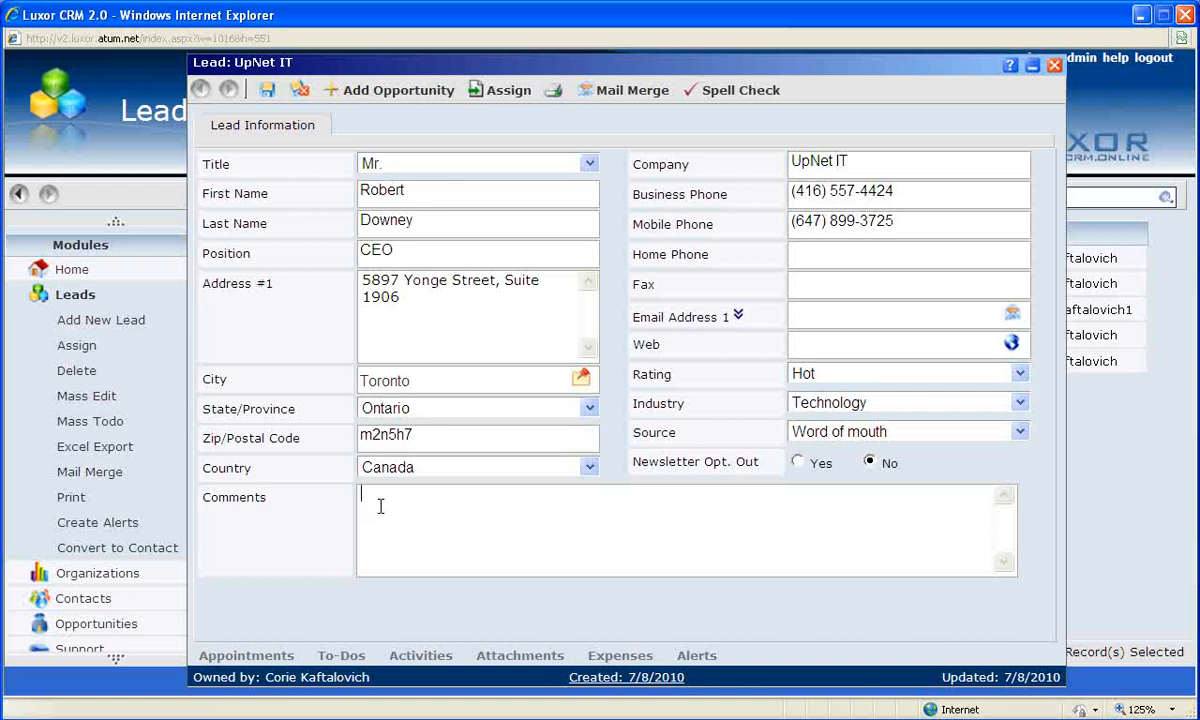
{"action": "type", "text": "- challenge"}
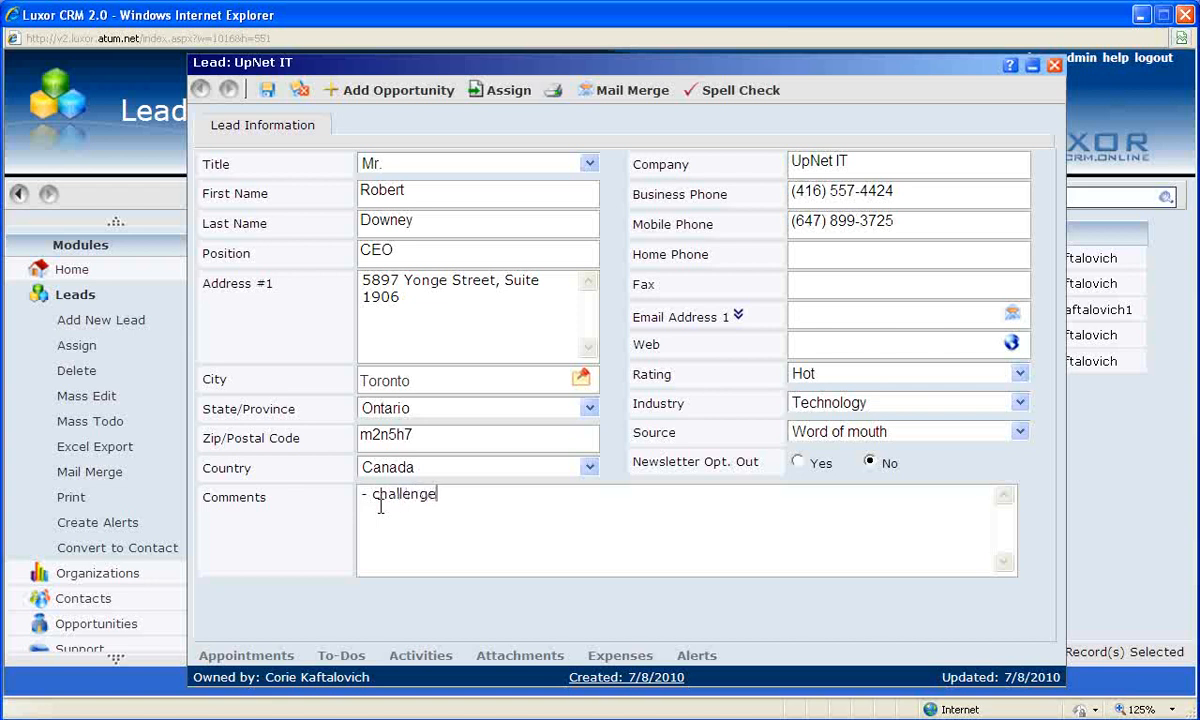
{"action": "type", "text": "s with their current CRM-"}
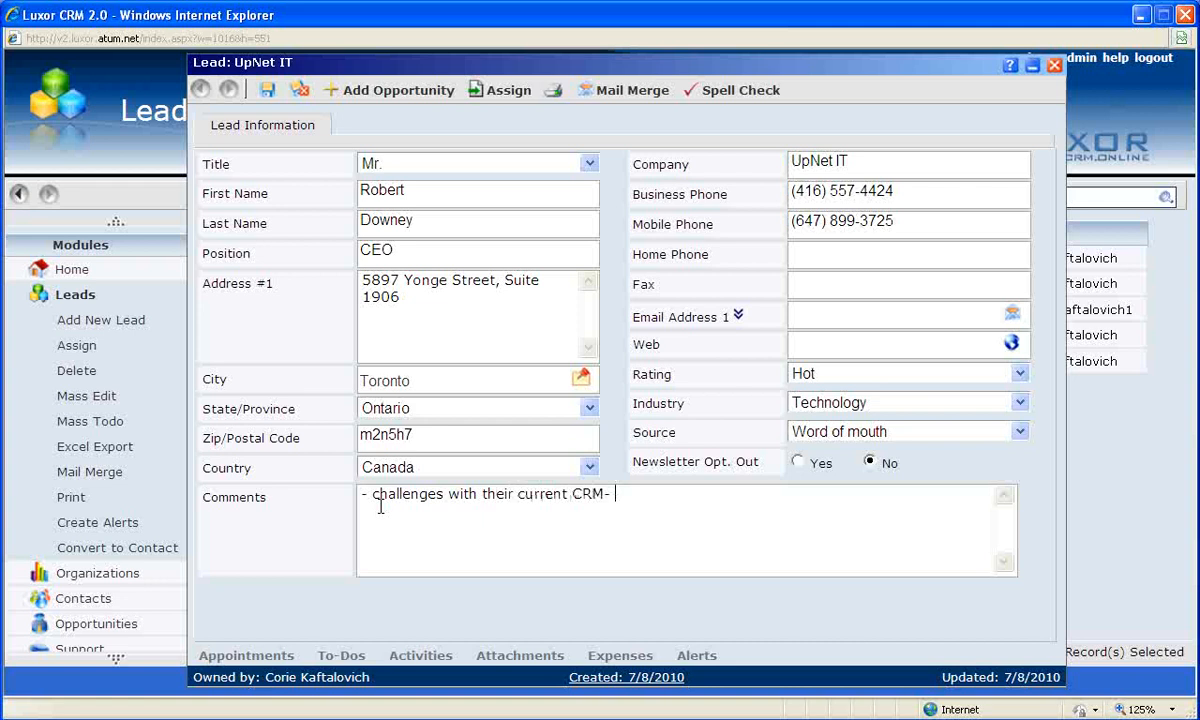
{"action": "type", "text": "expensive and"}
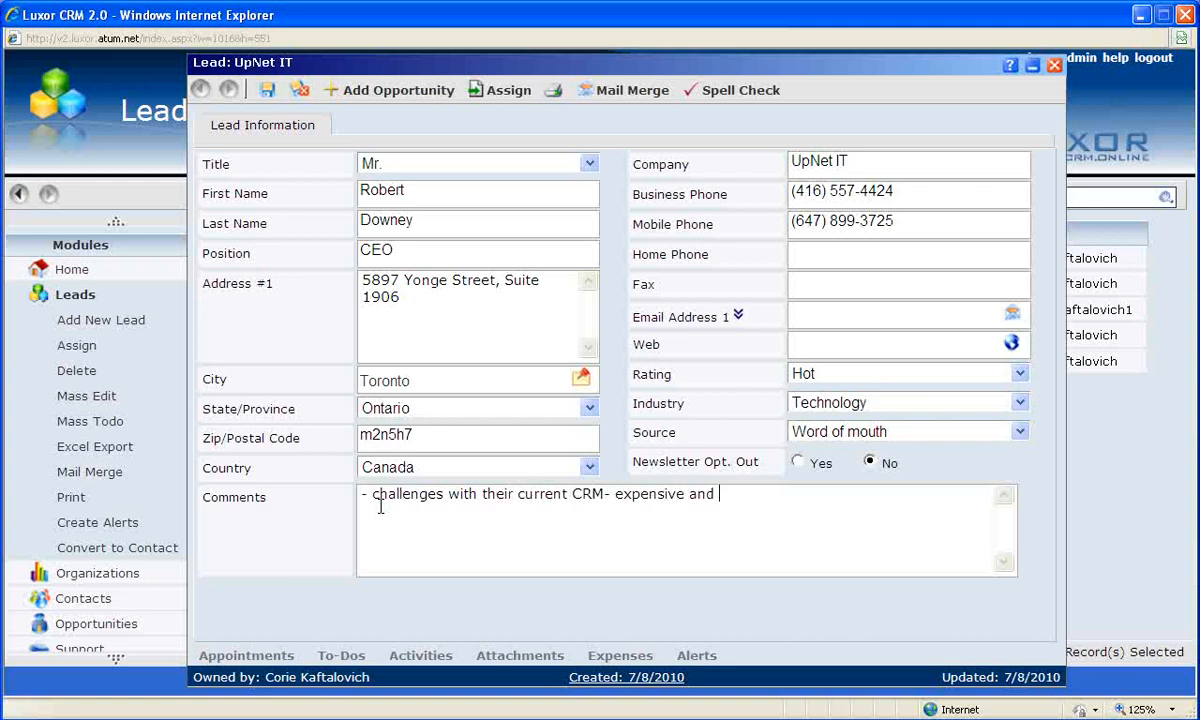
{"action": "type", "text": "complex"}
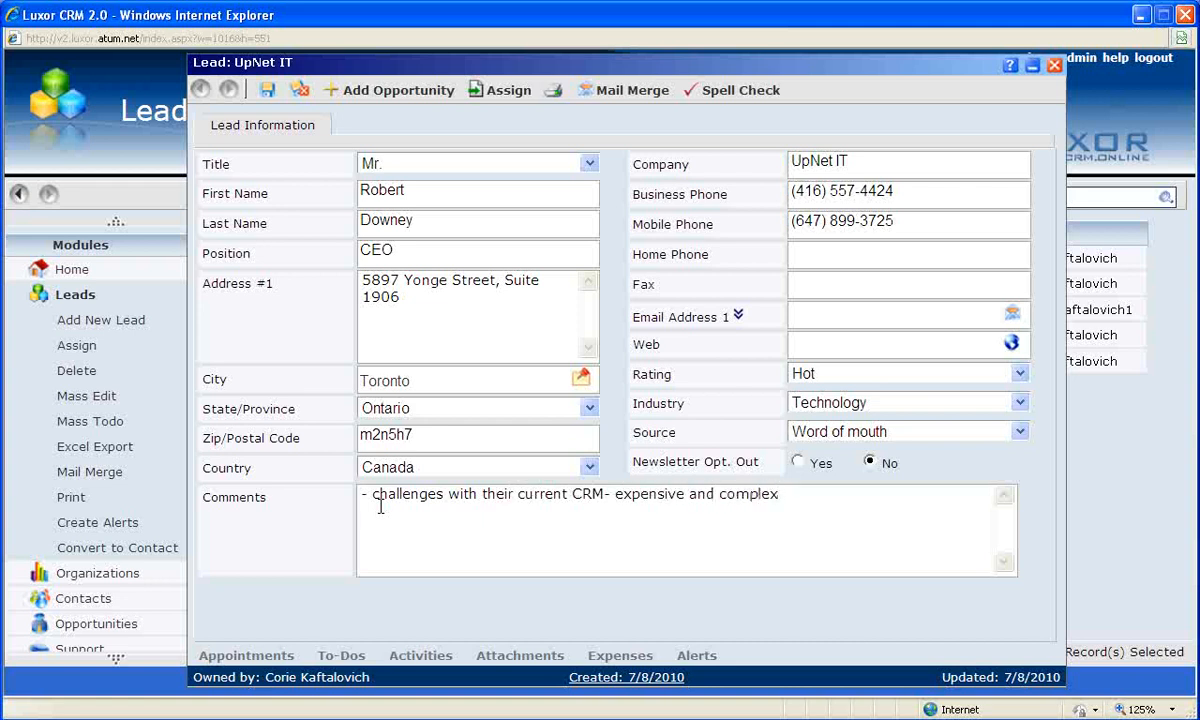
{"action": "type", "text": "- no mak"}
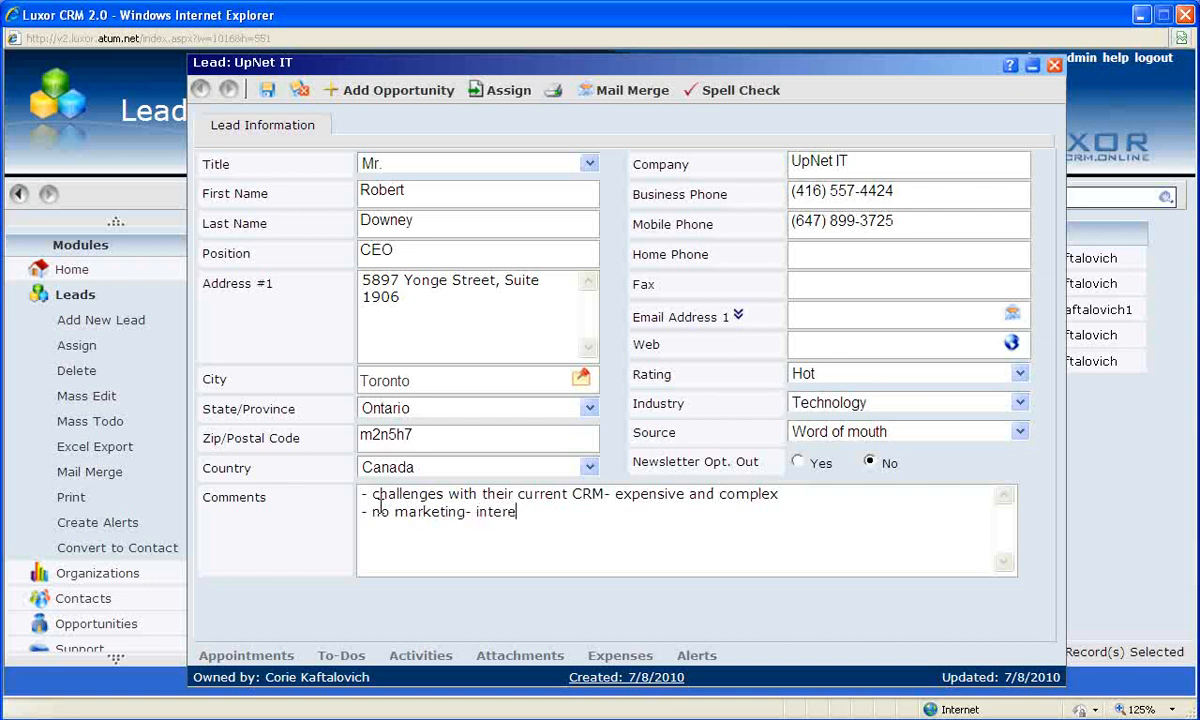
{"action": "type", "text": "sted in email campaigns"}
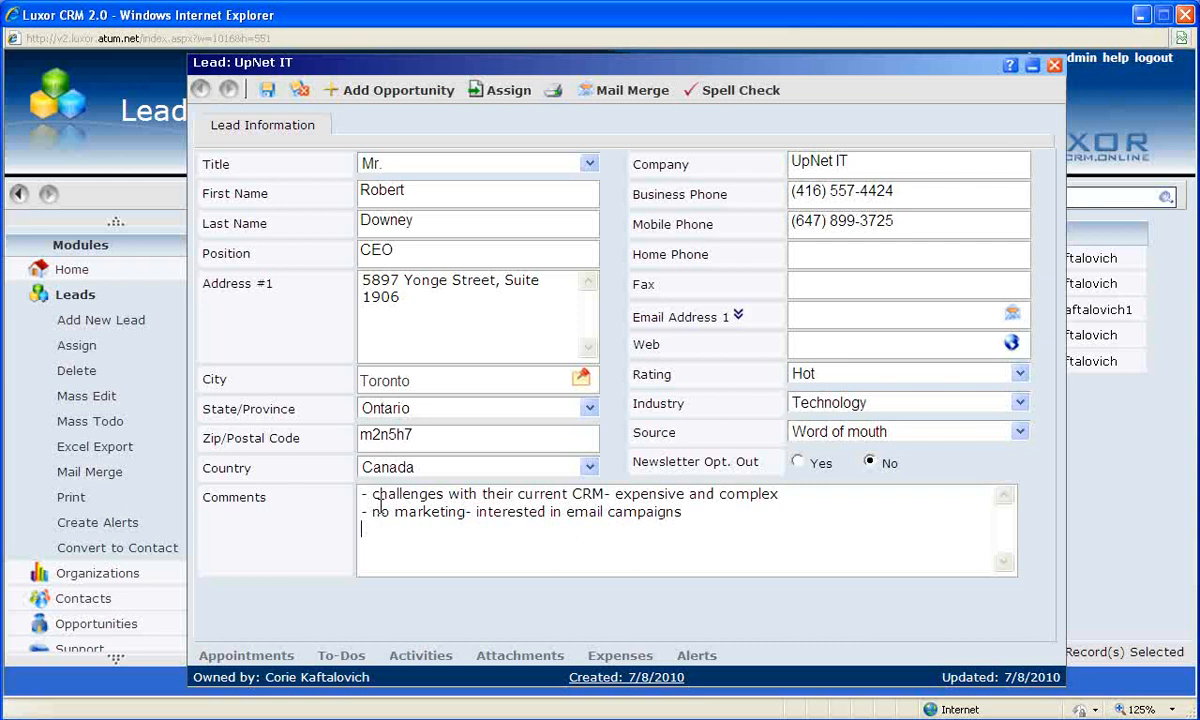
{"action": "type", "text": "- no visibility into their current"}
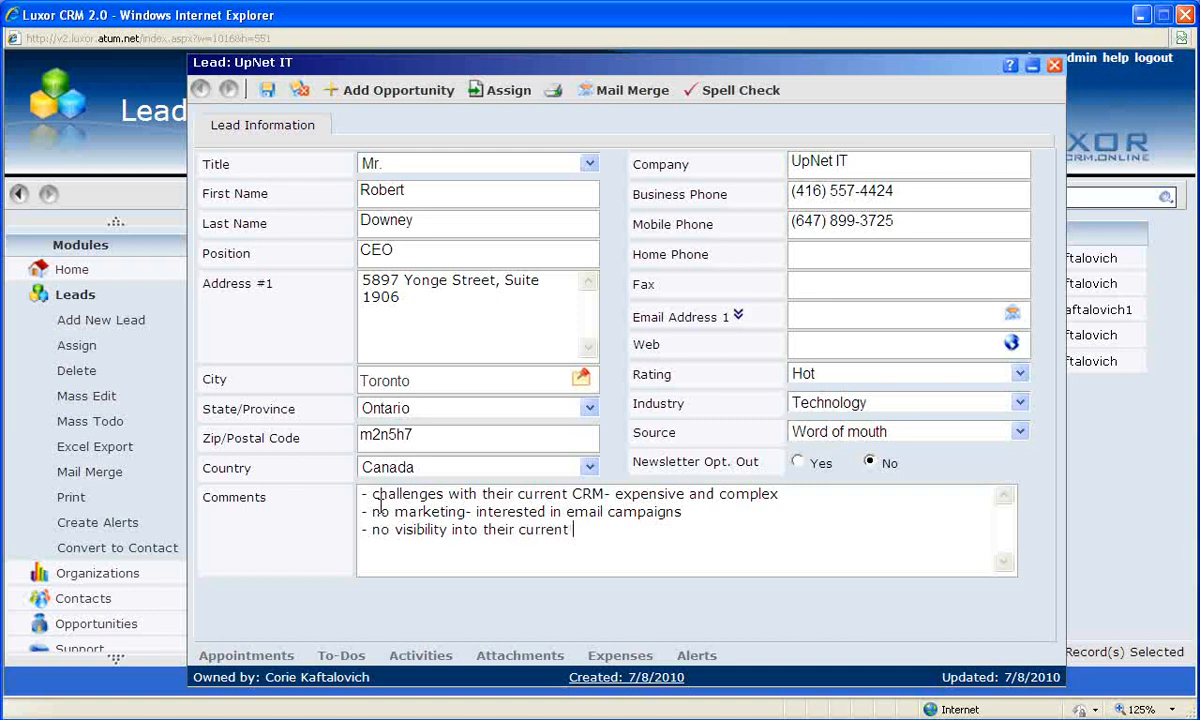
{"action": "type", "text": "pipeline"}
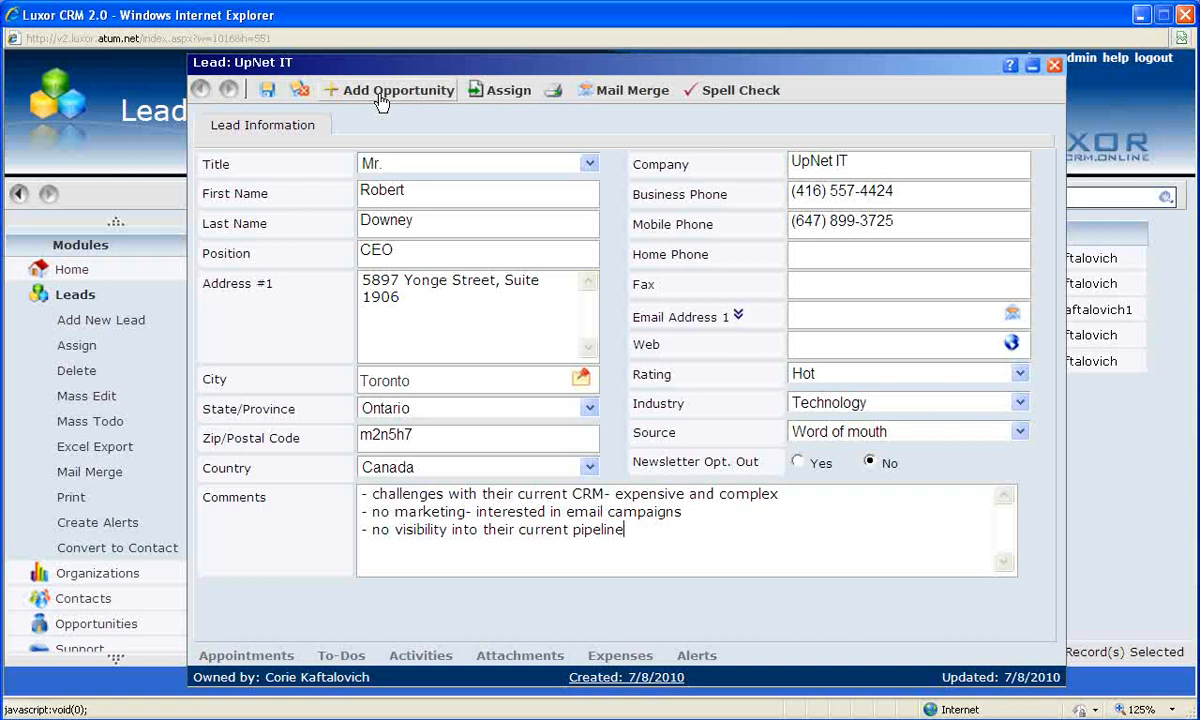
Step: Create opportunity 'UpNet IT' in the New Business tracking group at stage 1.Qualify
{"action": "left_click", "coordinate": [396, 90]}
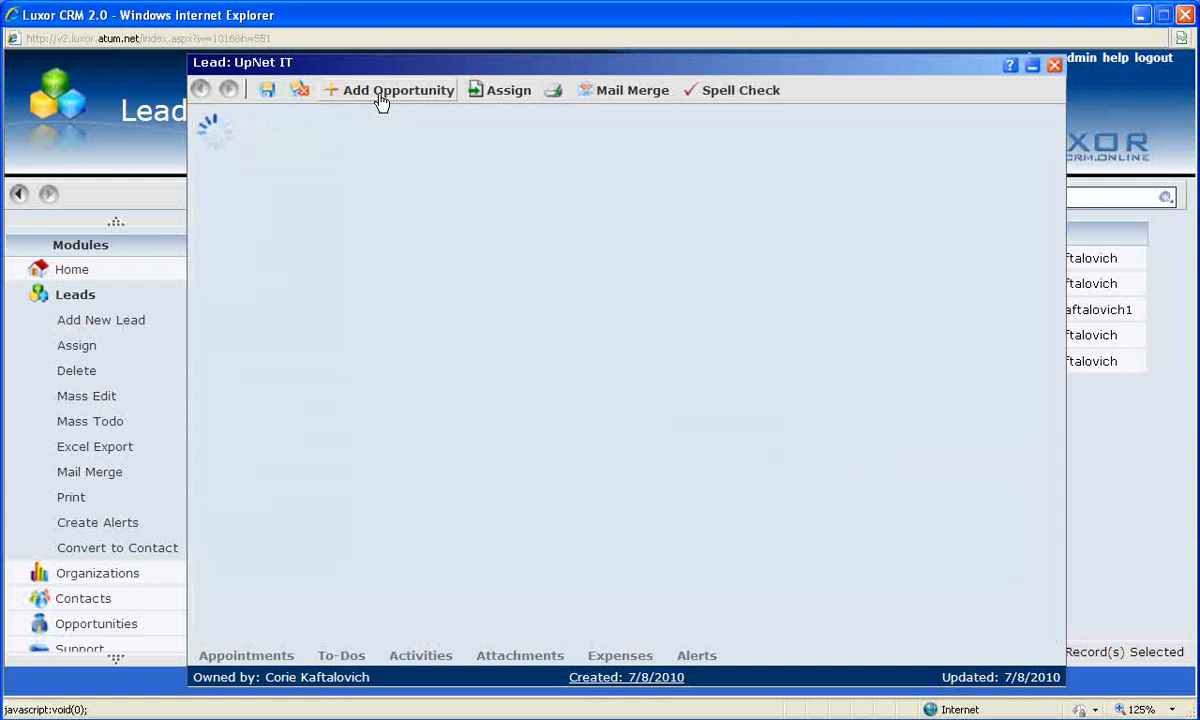
{"action": "left_click", "coordinate": [397, 90]}
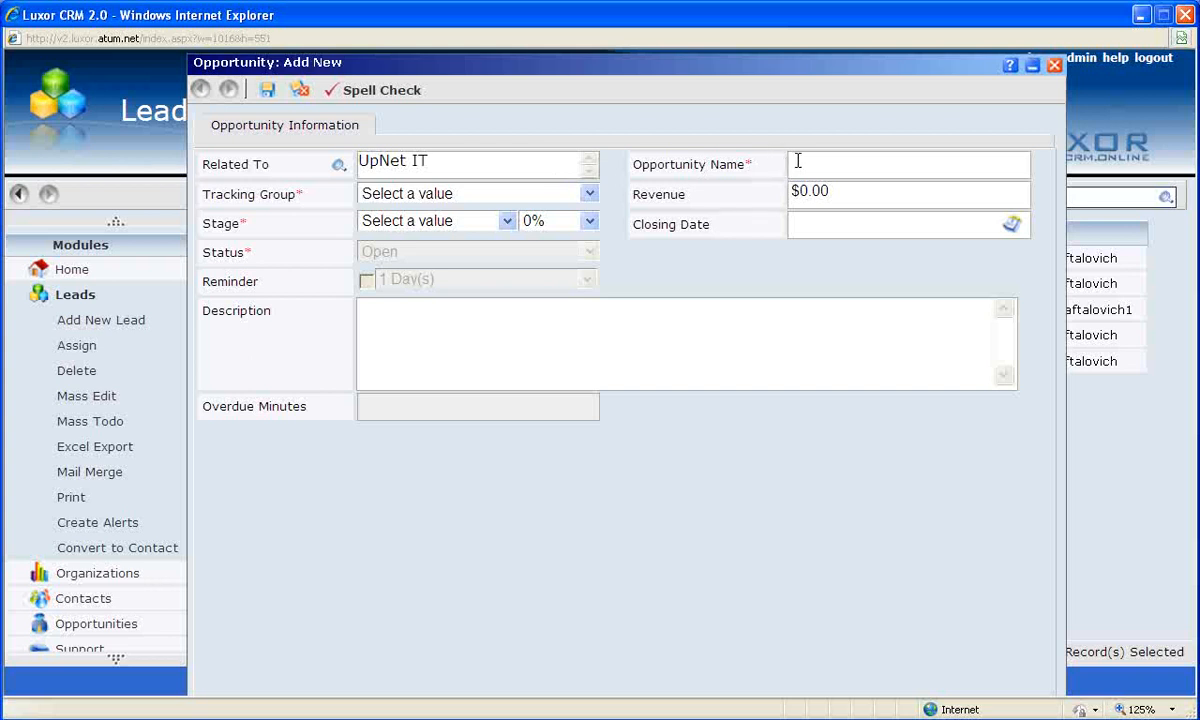
{"action": "type", "text": "U"}
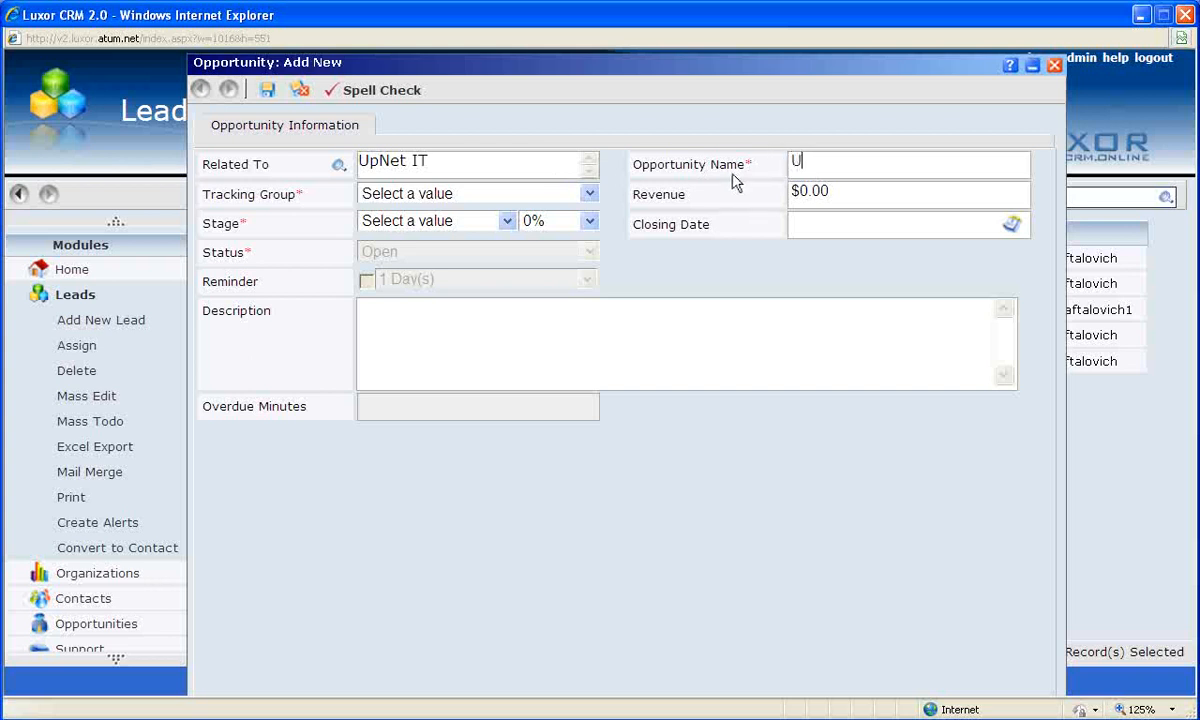
{"action": "type", "text": "pNet IT"}
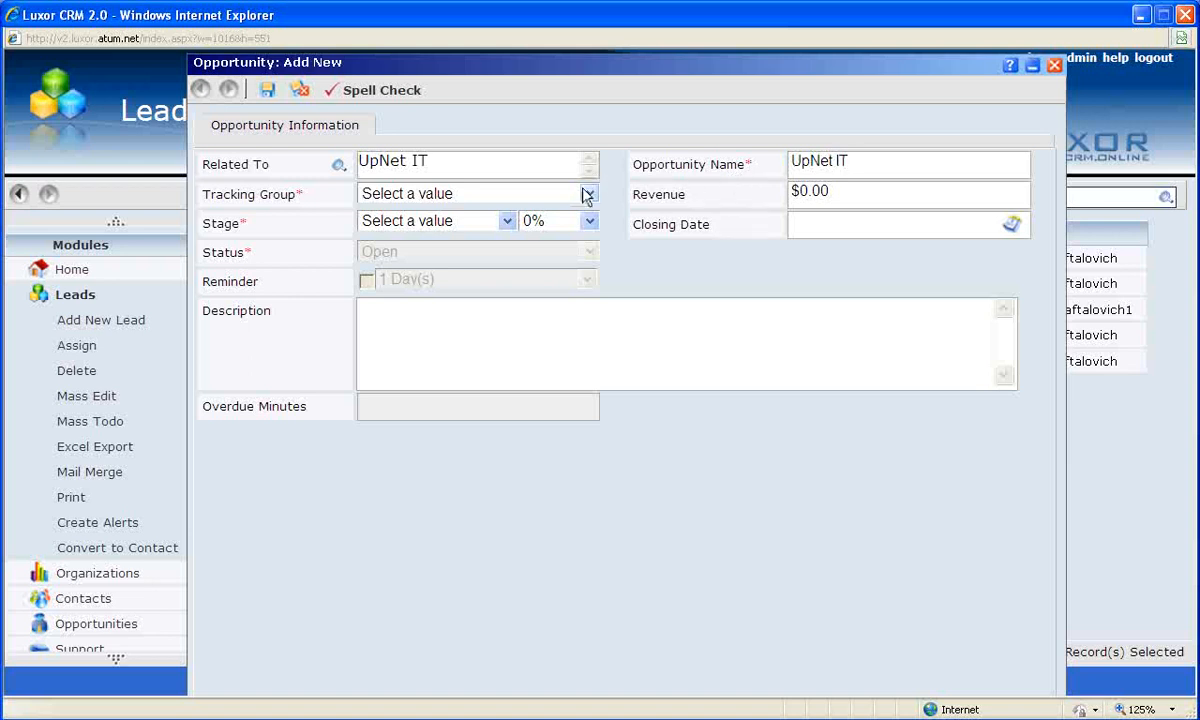
{"action": "left_click", "coordinate": [588, 193]}
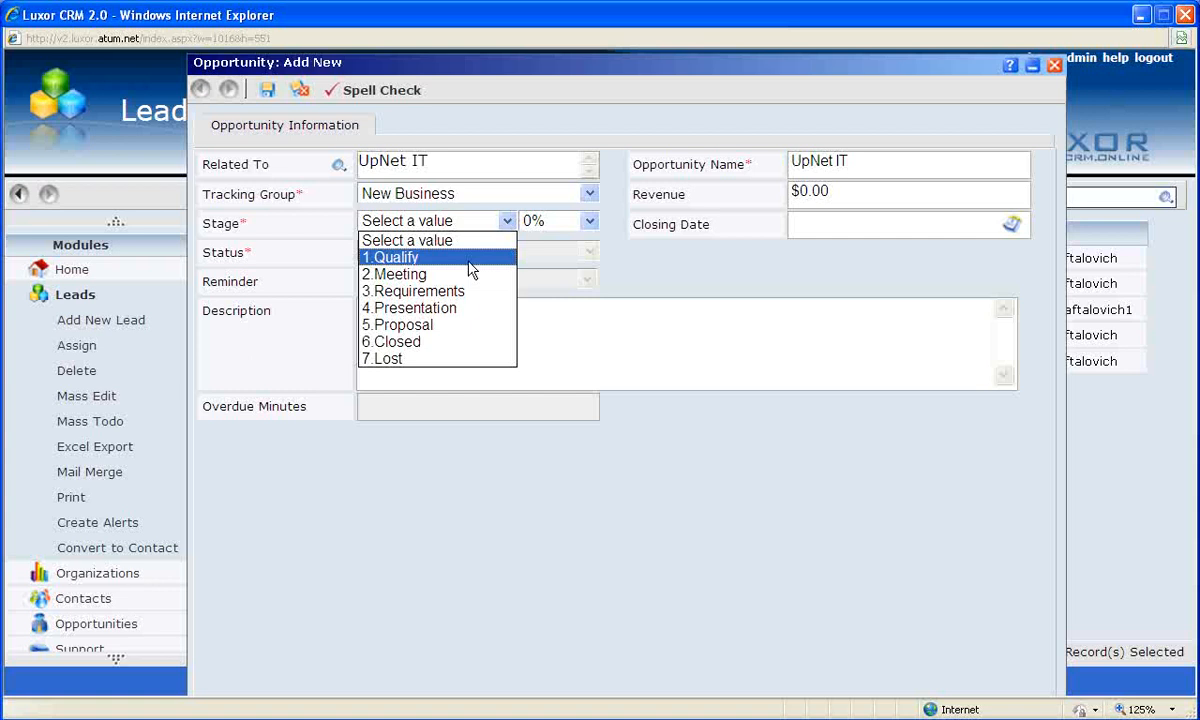
{"action": "left_click", "coordinate": [389, 257]}
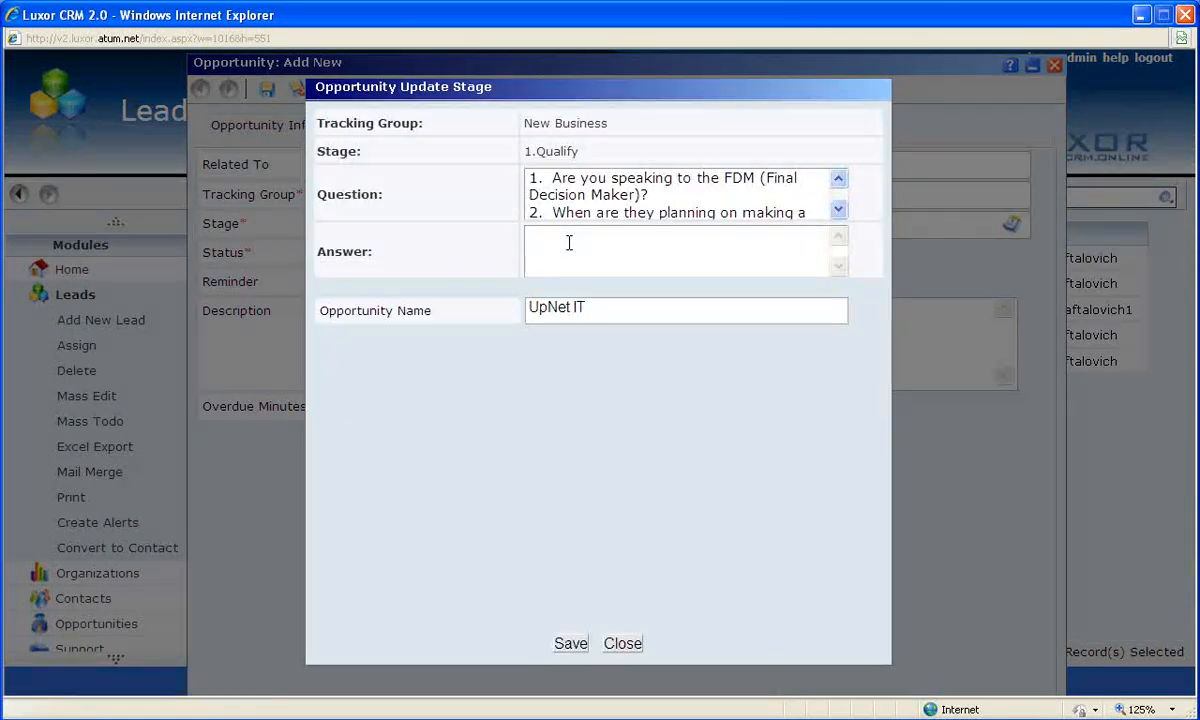
Step: Answer the qualifying questions with YES, ASAP and CRM, then save them
{"action": "type", "text": "YES"}
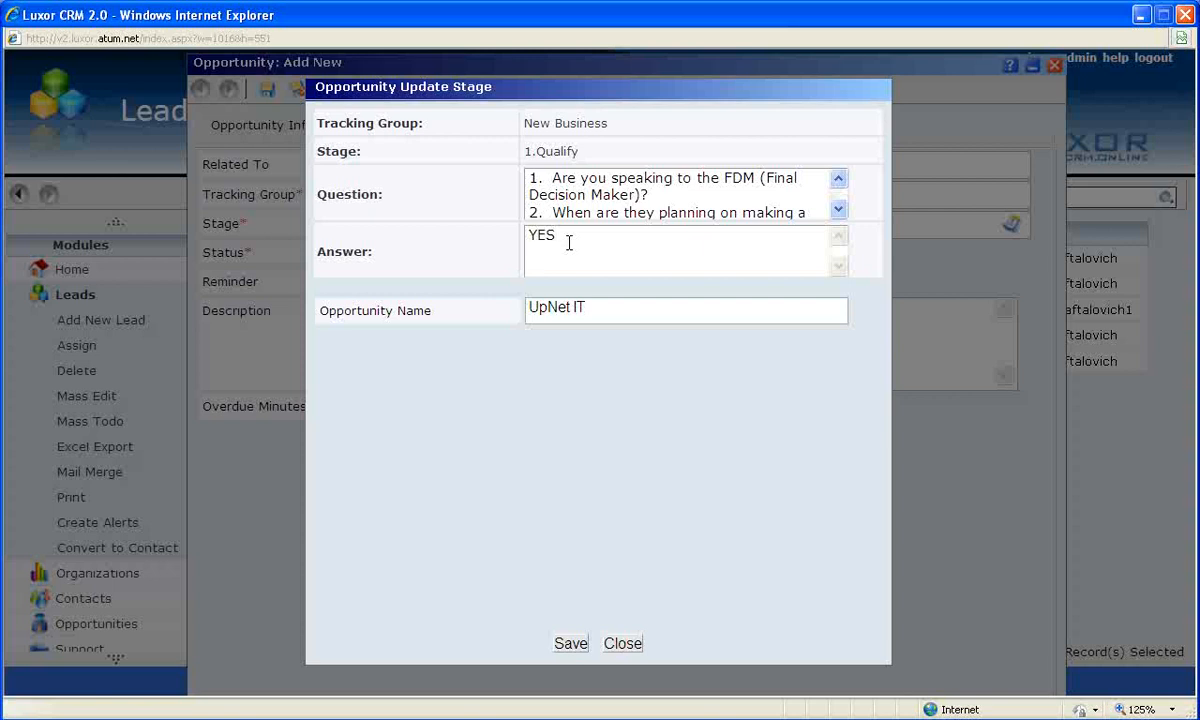
{"action": "type", "text": "ASAP"}
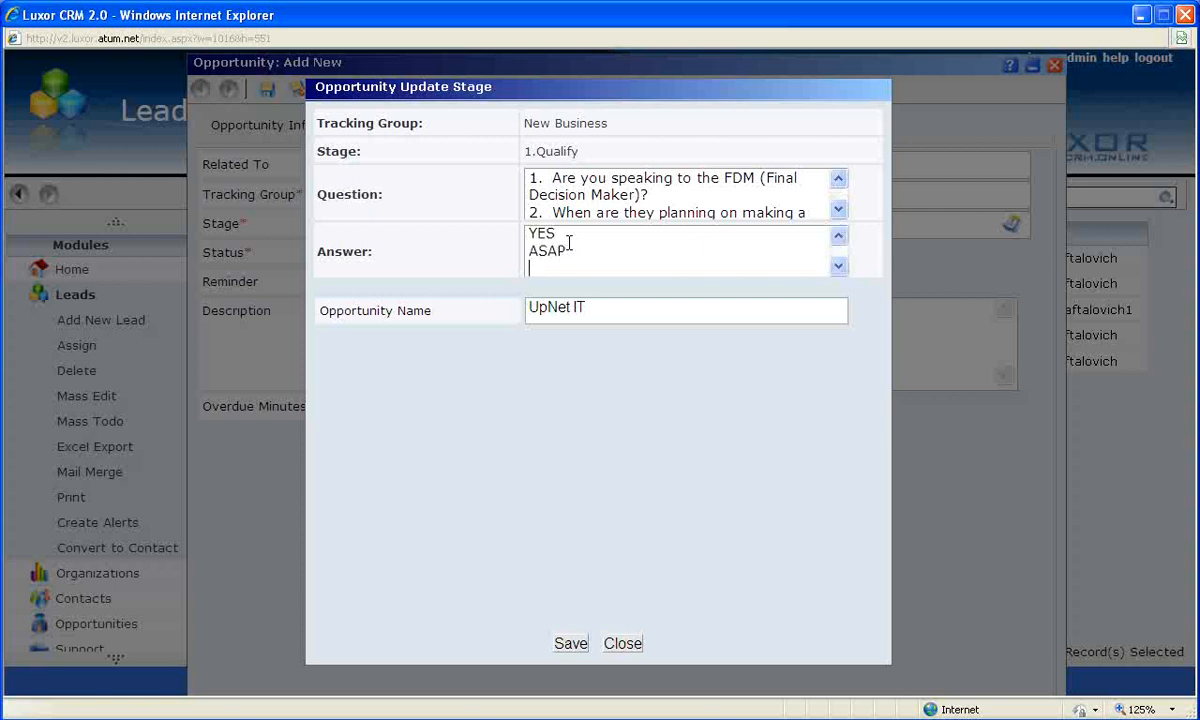
{"action": "type", "text": "CRM"}
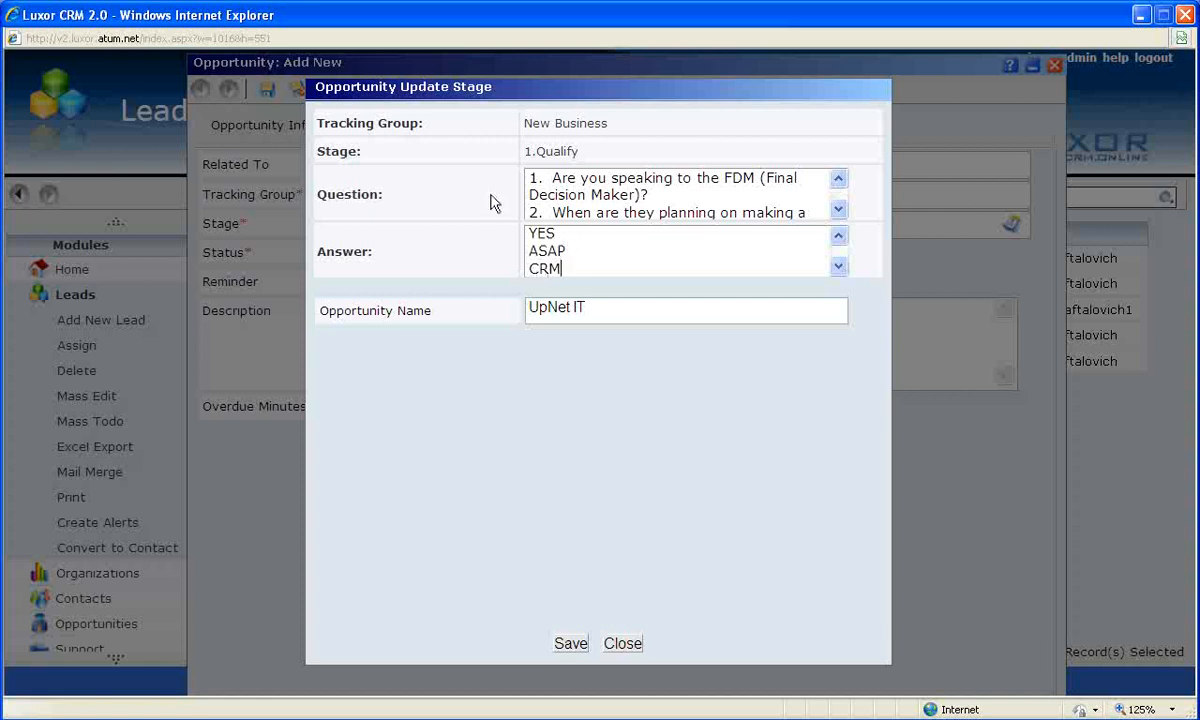
{"action": "mouse_move", "coordinate": [565, 632]}
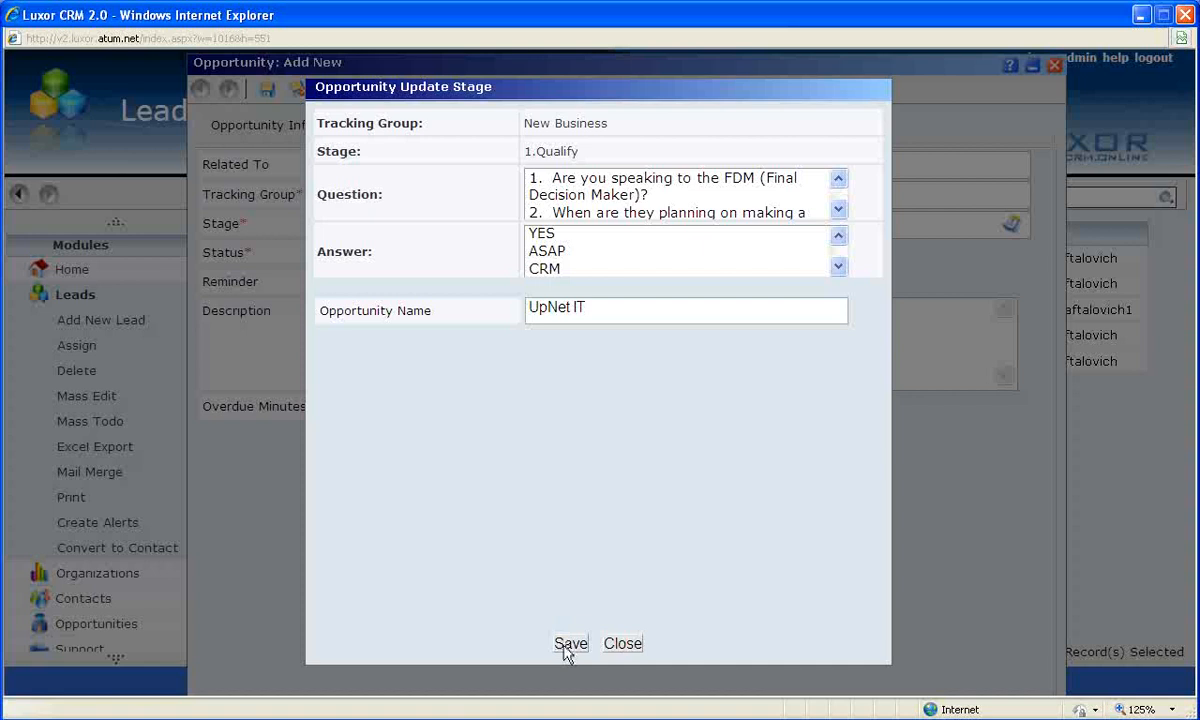
{"action": "left_click", "coordinate": [570, 643]}
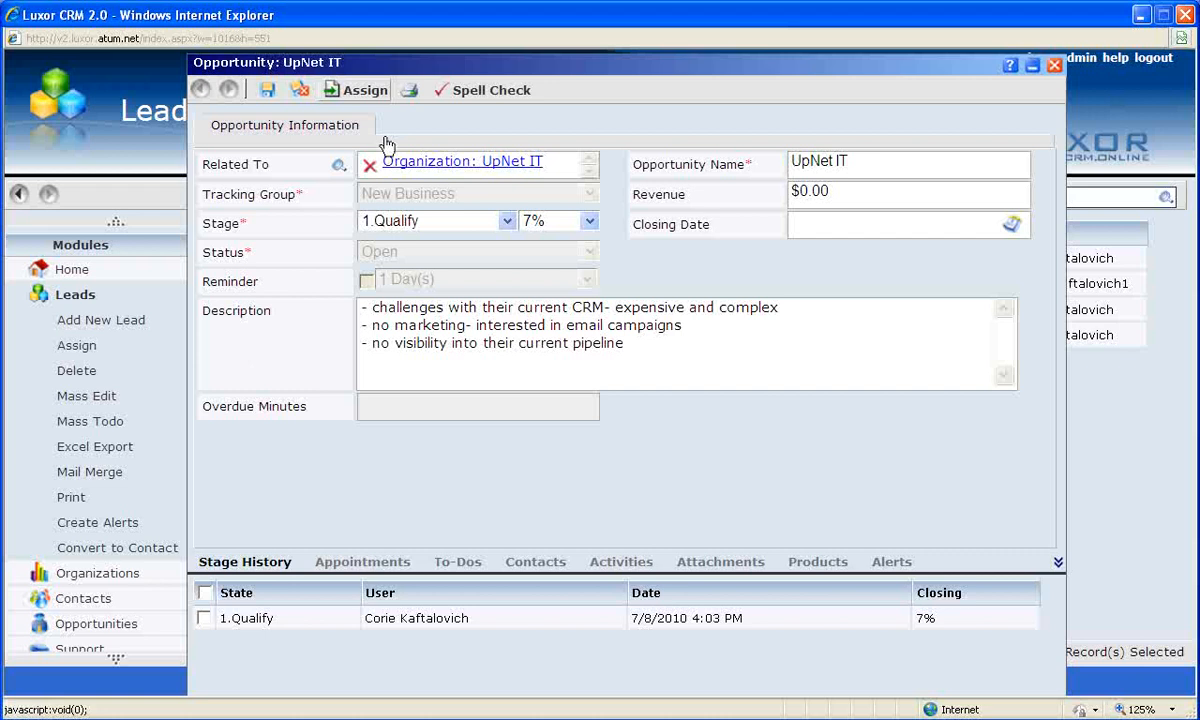
{"action": "mouse_move", "coordinate": [400, 163]}
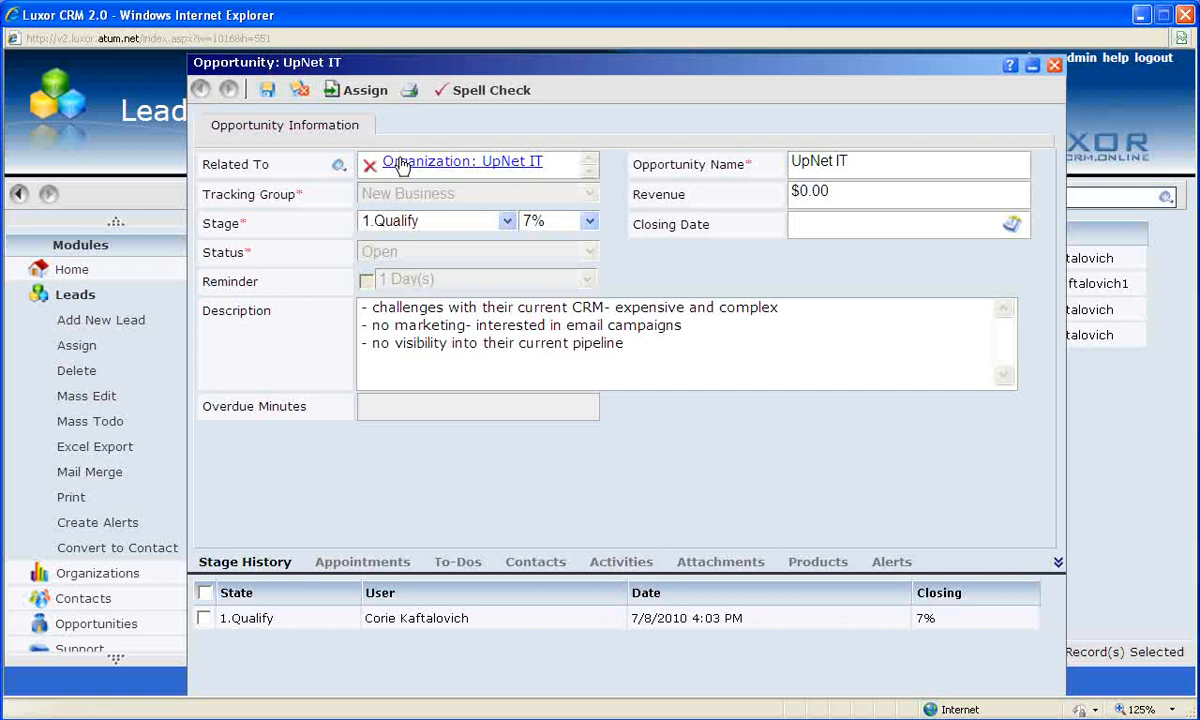
Step: Open the linked UpNet IT organization from the Related To field
{"action": "left_click", "coordinate": [461, 161]}
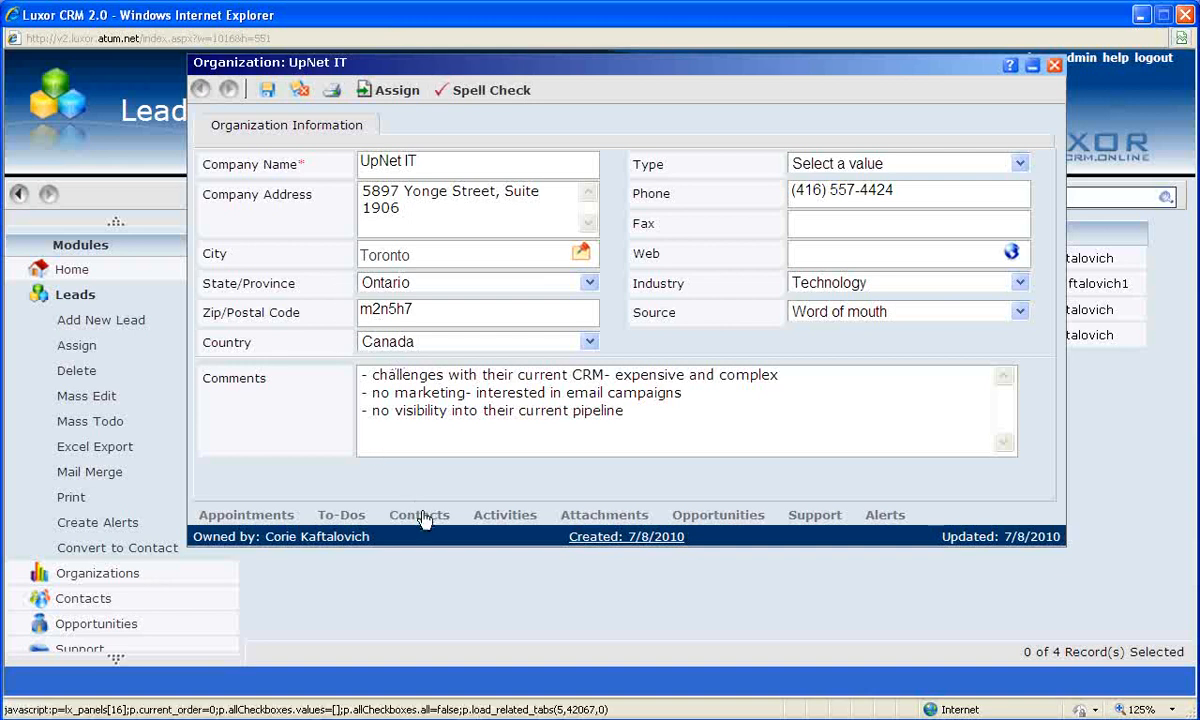
Step: Review Robert Downey's contact record, then close it to return to the Leads list
{"action": "left_click", "coordinate": [419, 514]}
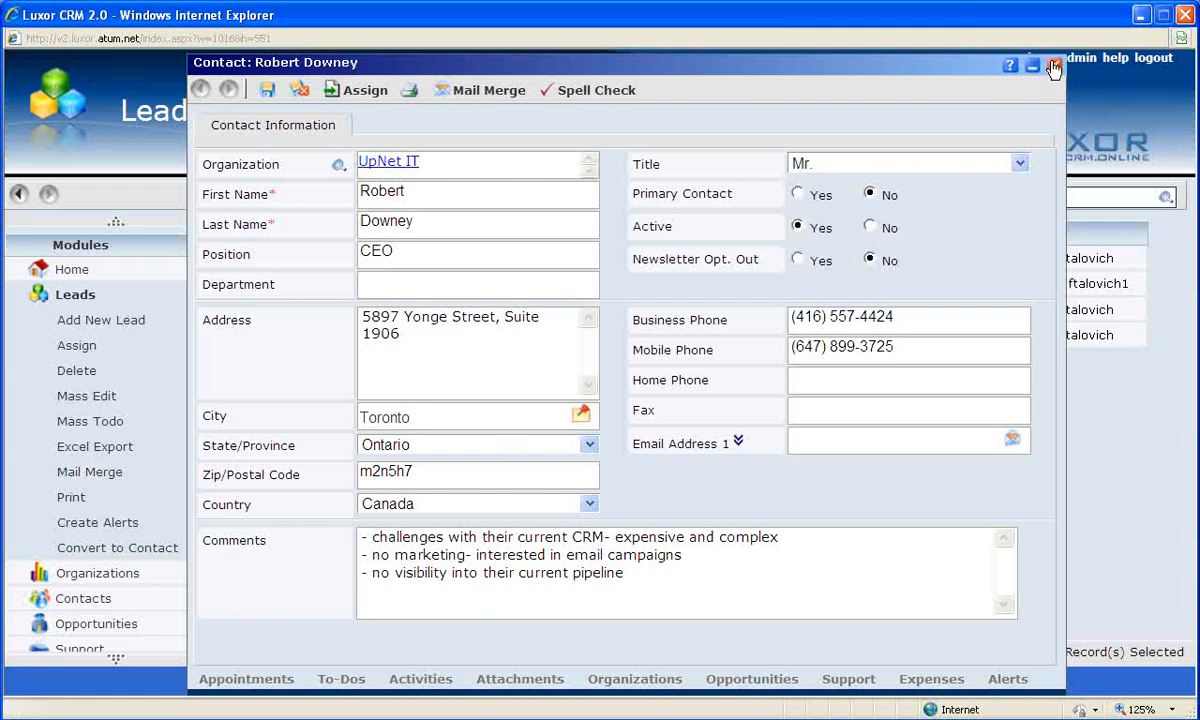
{"action": "left_click", "coordinate": [1053, 65]}
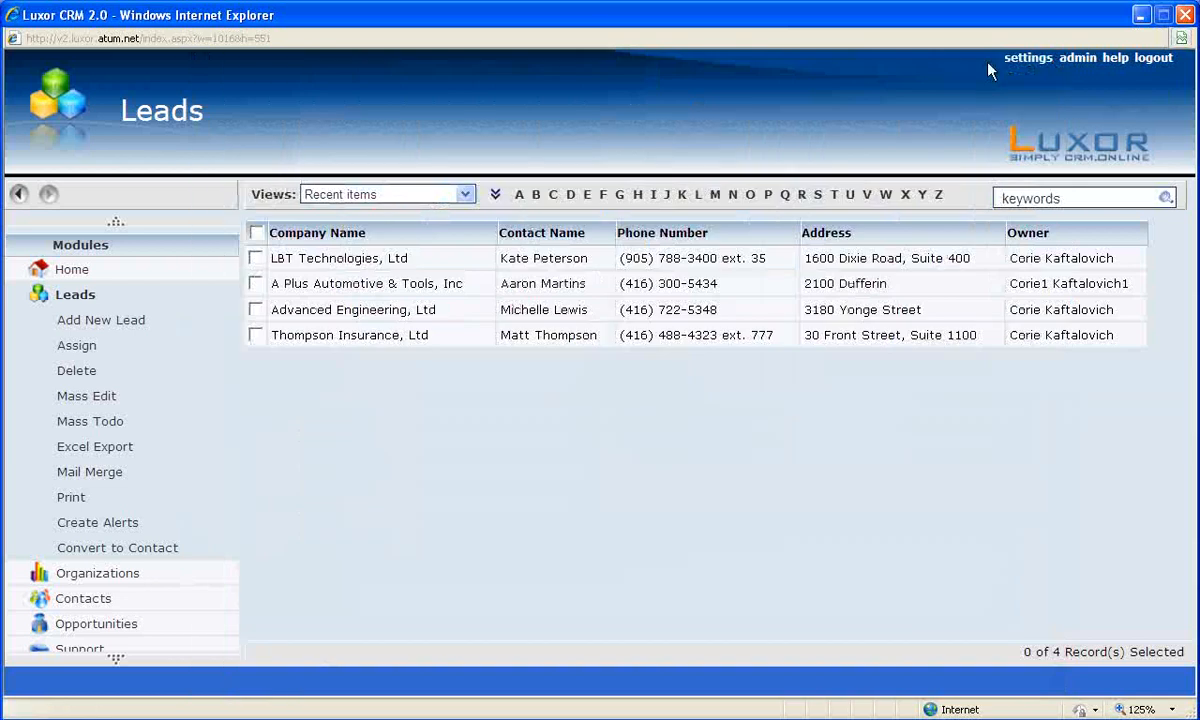